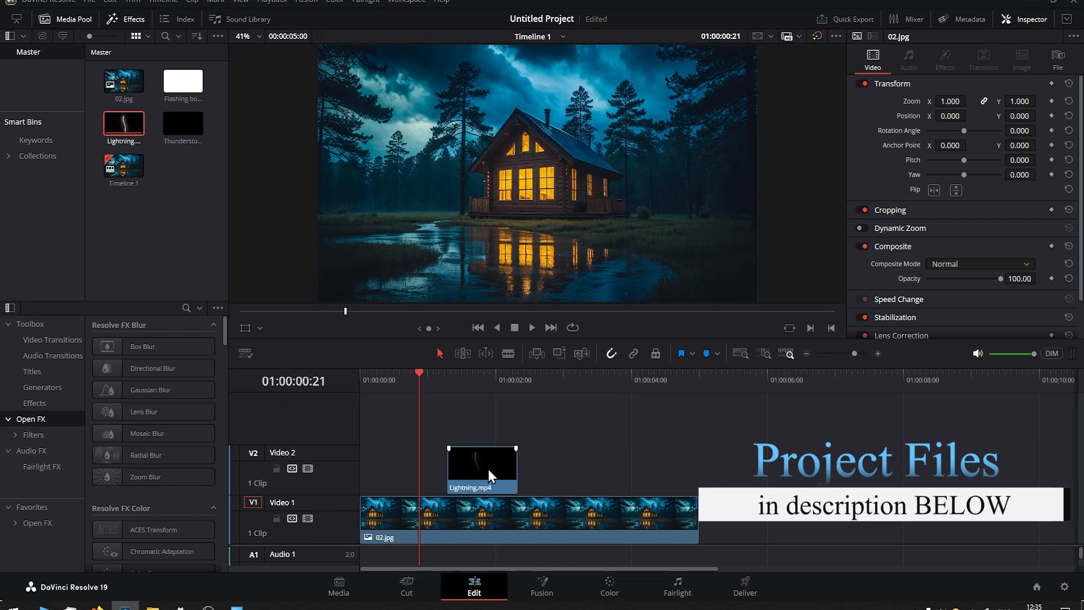
Blend Lightning.mp4 in Screen mode, shrink it to 0.641 and move it into the upper-left sky
{"action": "left_click", "coordinate": [479, 469]}
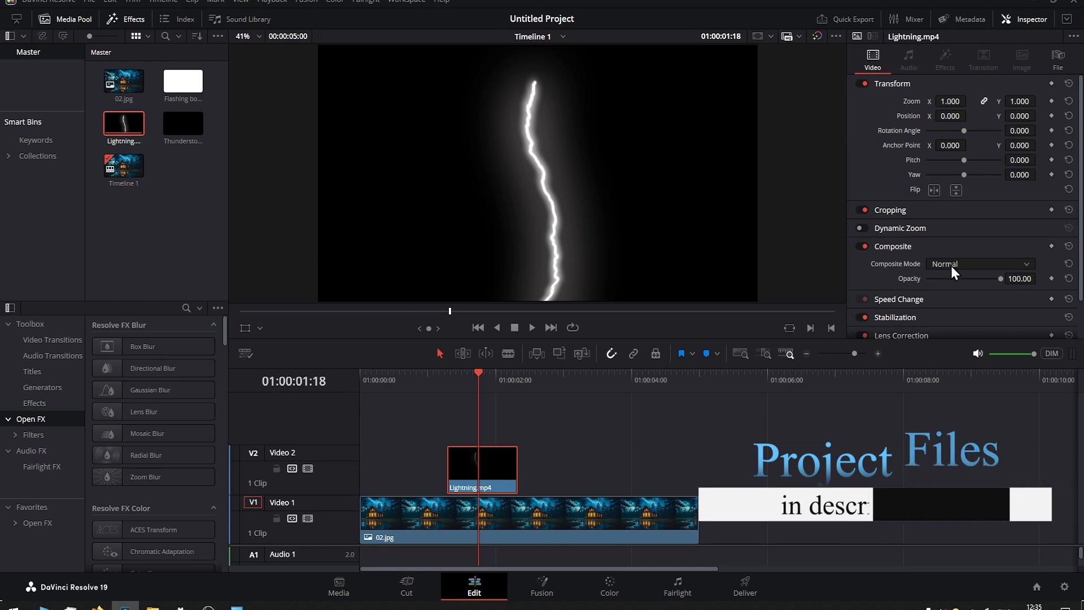
{"action": "left_click", "coordinate": [978, 263]}
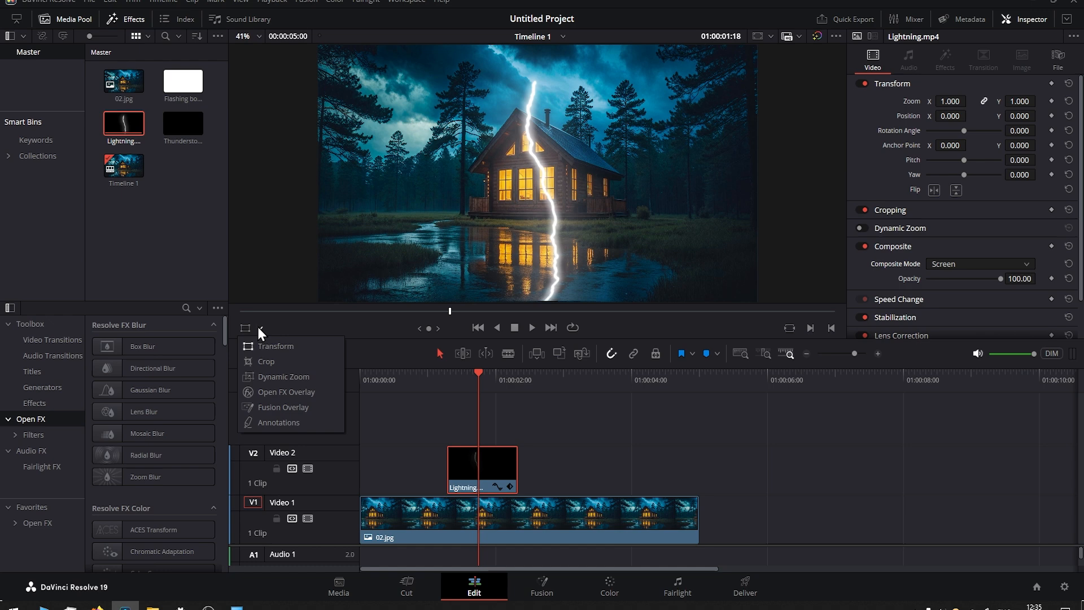
{"action": "left_click", "coordinate": [275, 345]}
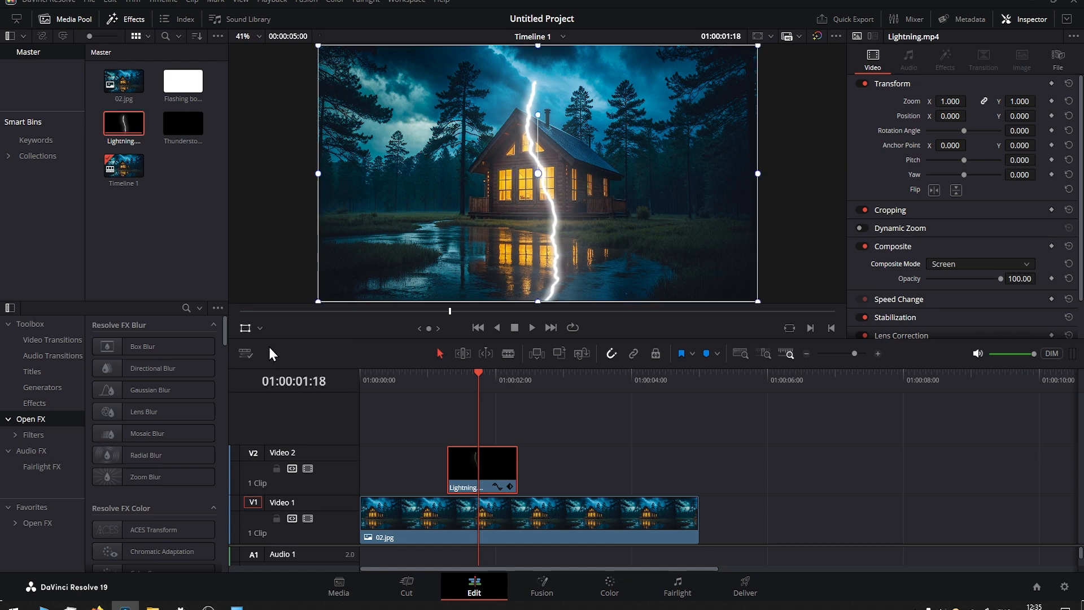
{"action": "left_click_drag", "start_coordinate": [755, 299], "coordinate": [728, 286]}
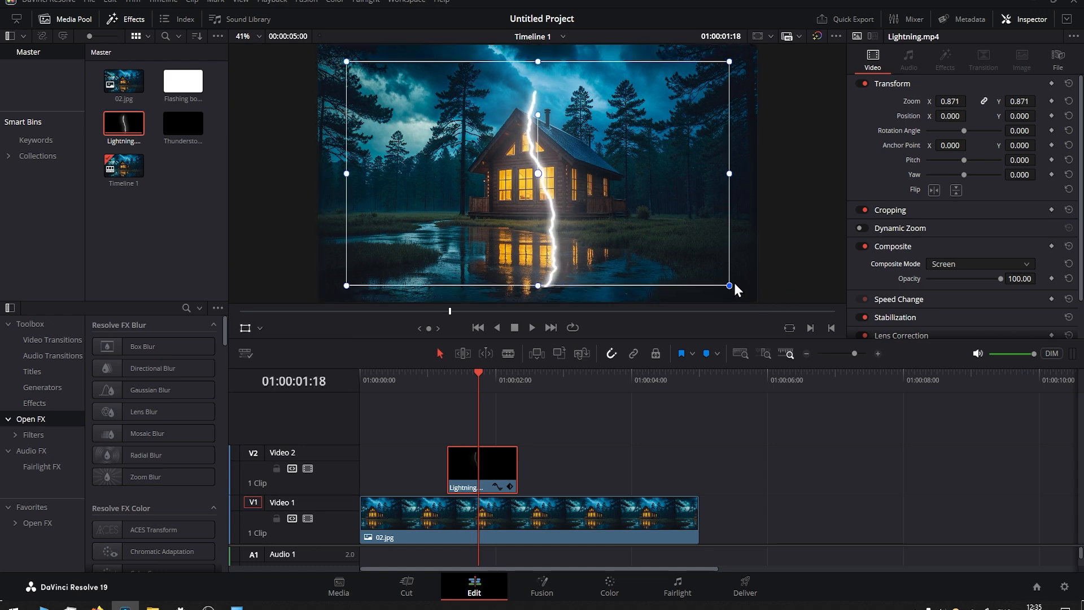
{"action": "left_click_drag", "start_coordinate": [728, 286], "coordinate": [679, 255]}
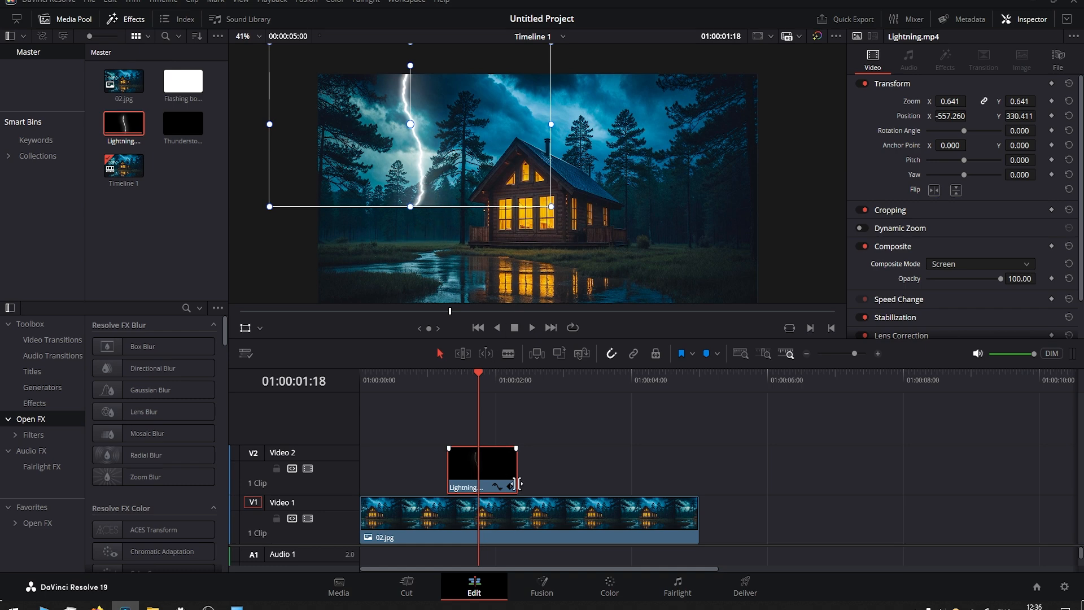
Mask the lightning to the sky with a polygon window feeding an alpha output, Soft 1 raised to 2.62
{"action": "left_click", "coordinate": [607, 586]}
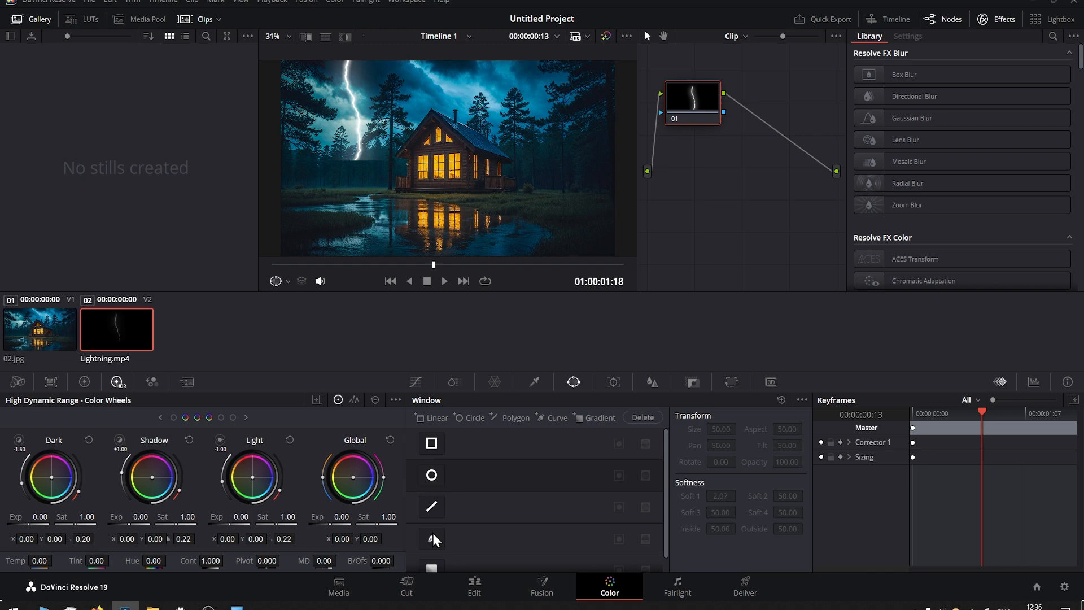
{"action": "left_click", "coordinate": [431, 537]}
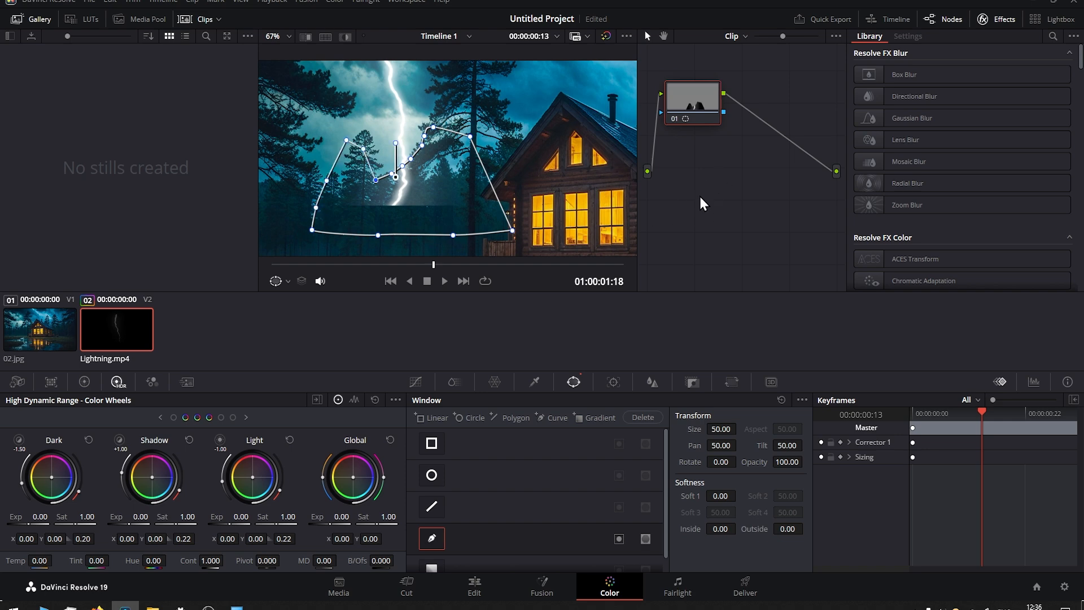
{"action": "right_click", "coordinate": [701, 203]}
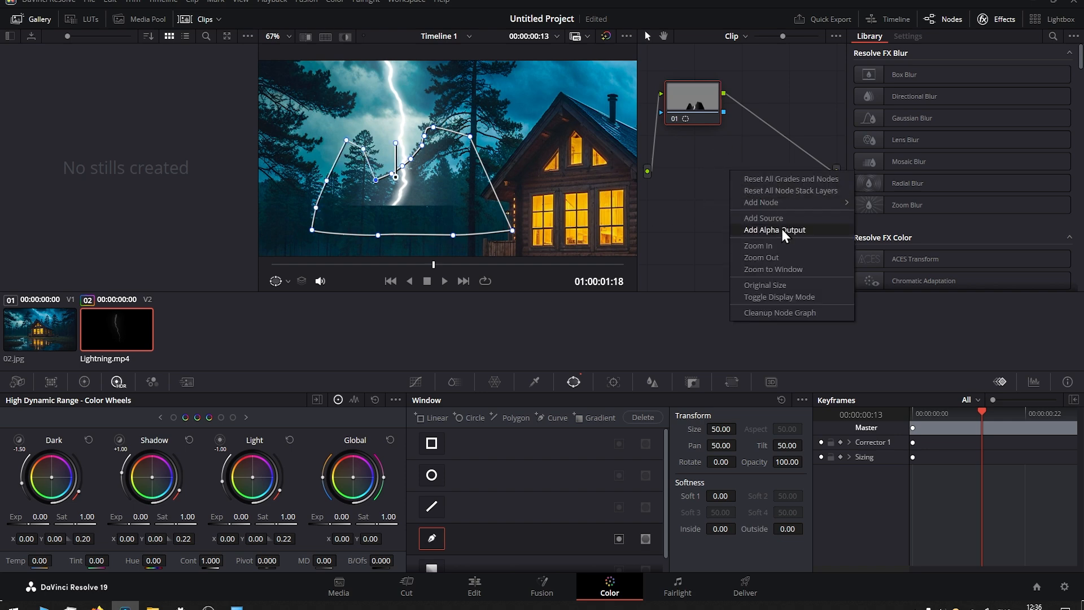
{"action": "left_click", "coordinate": [774, 229]}
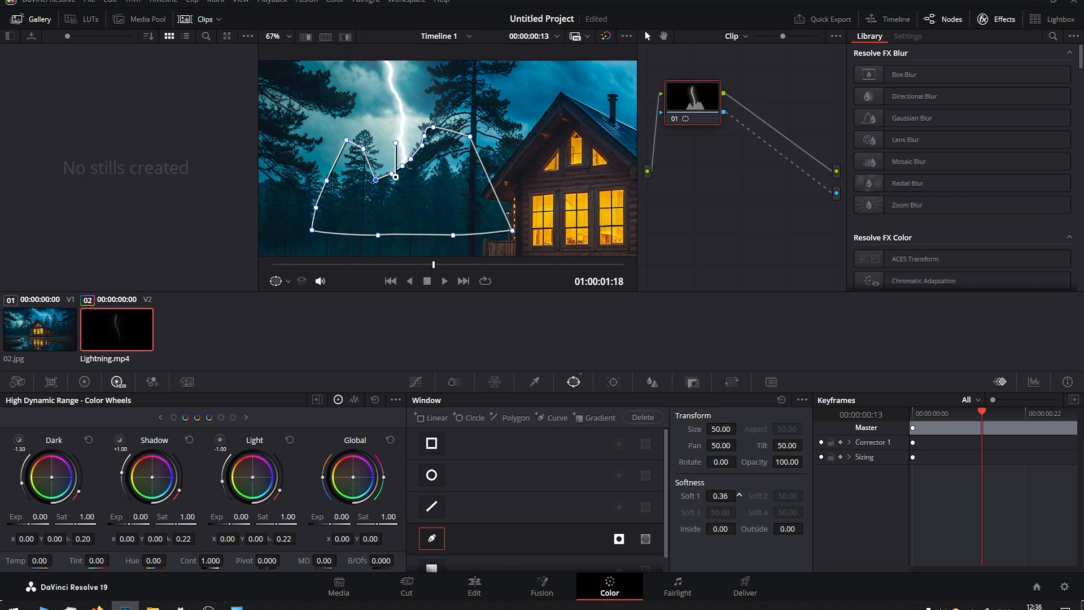
{"action": "left_click", "coordinate": [721, 495]}
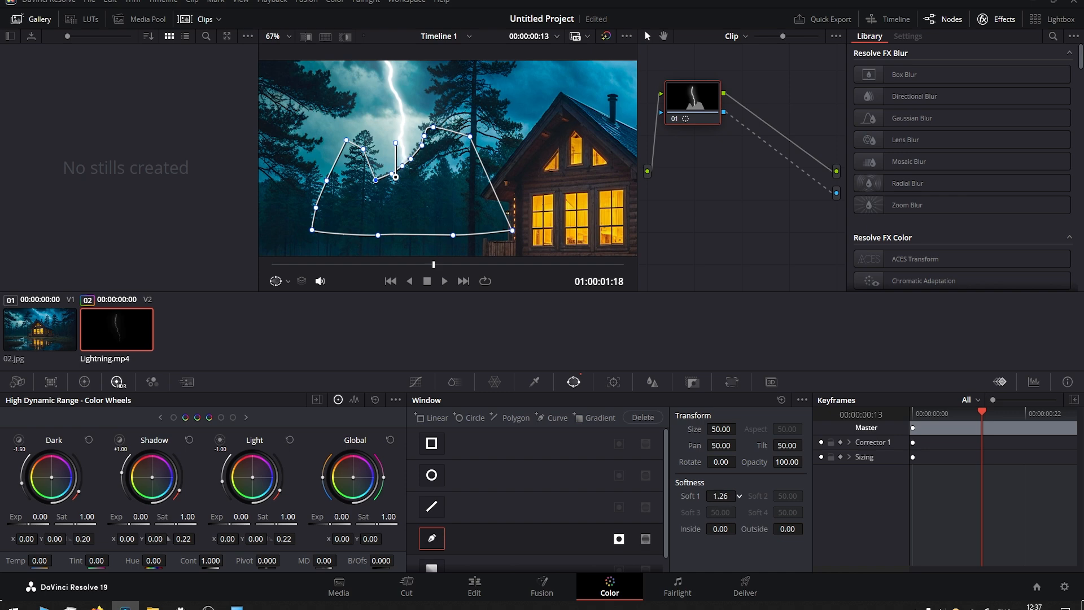
{"action": "left_click_drag", "start_coordinate": [724, 496], "coordinate": [725, 496]}
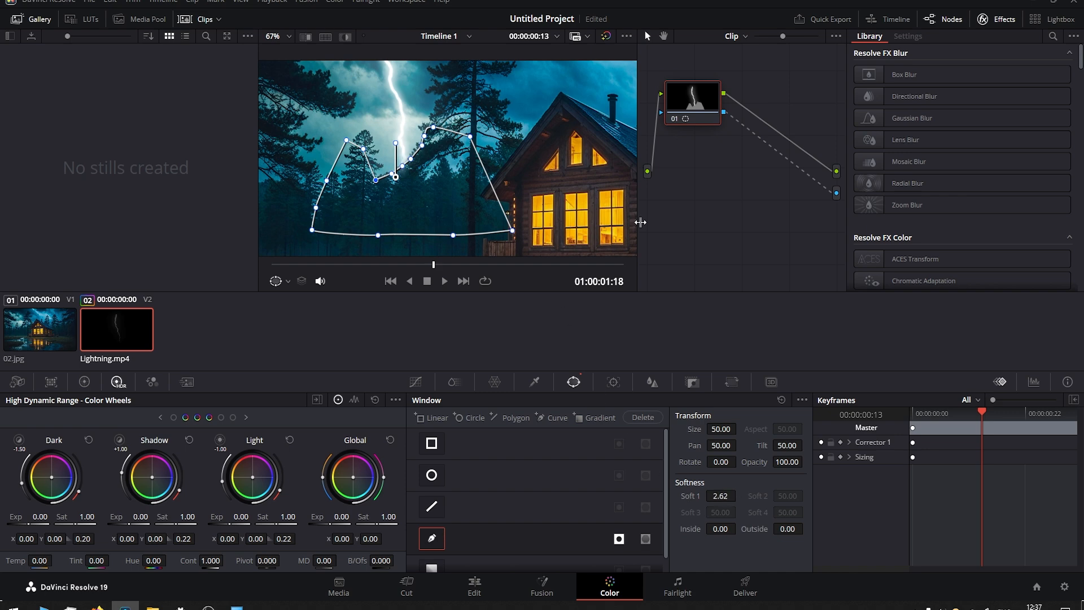
Review the lightning on the Edit page and place Flashing box.mp4 on Video 3 at the playhead
{"action": "left_click", "coordinate": [473, 586]}
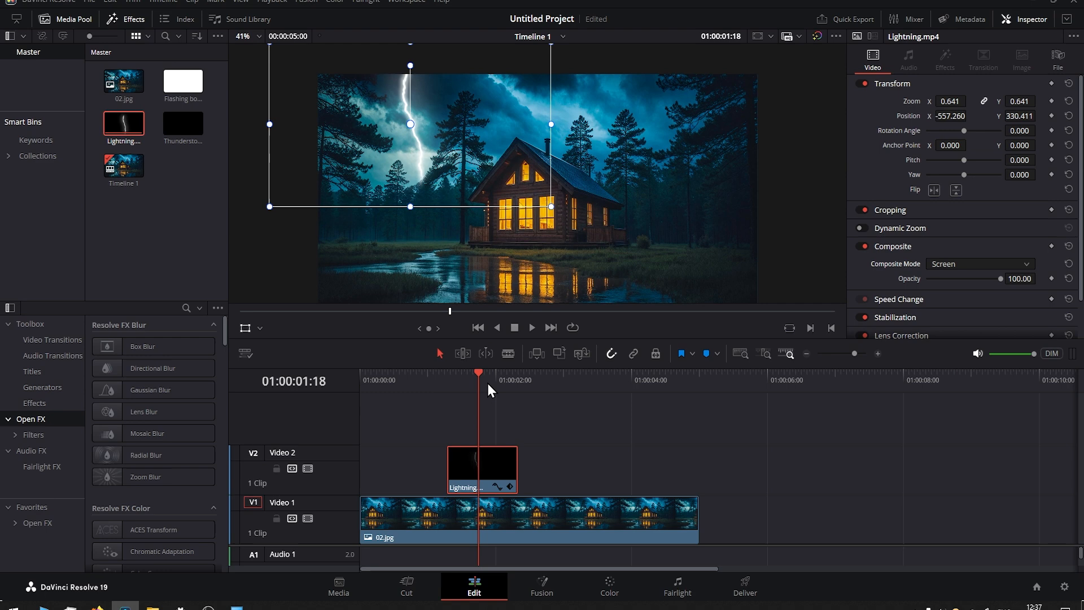
{"action": "left_click", "coordinate": [531, 328]}
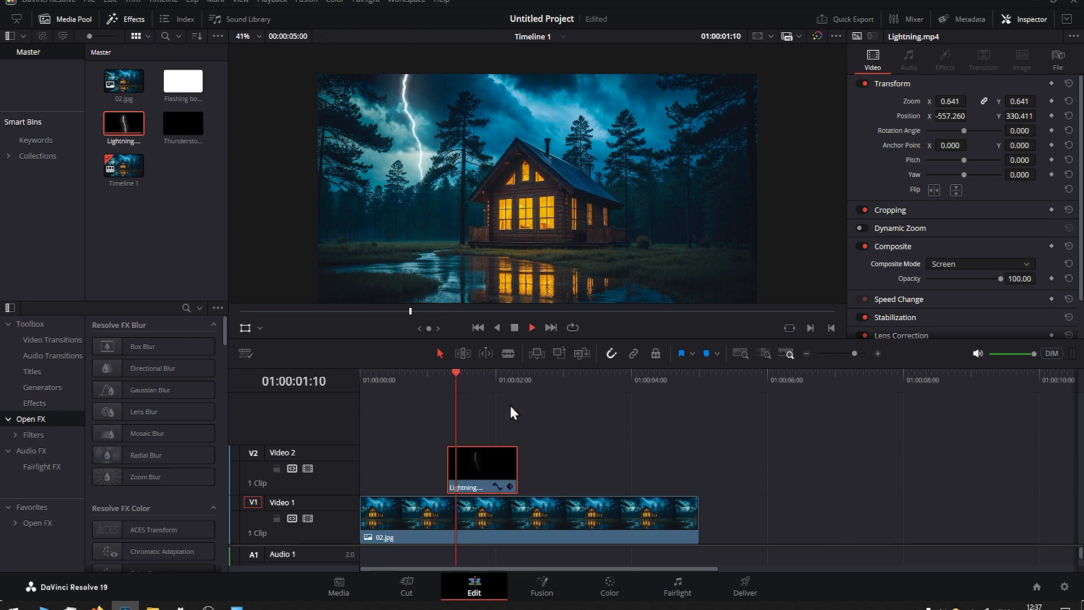
{"action": "left_click", "coordinate": [183, 80]}
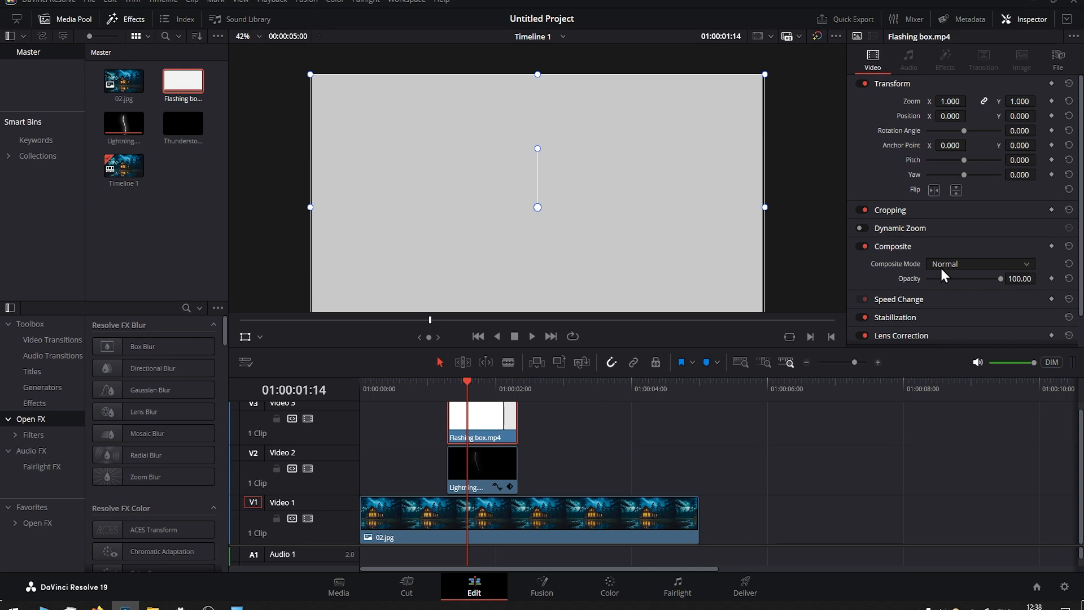
Set the Flashing box clip to Overlay composite mode and bring it to the Color page
{"action": "left_click", "coordinate": [977, 263]}
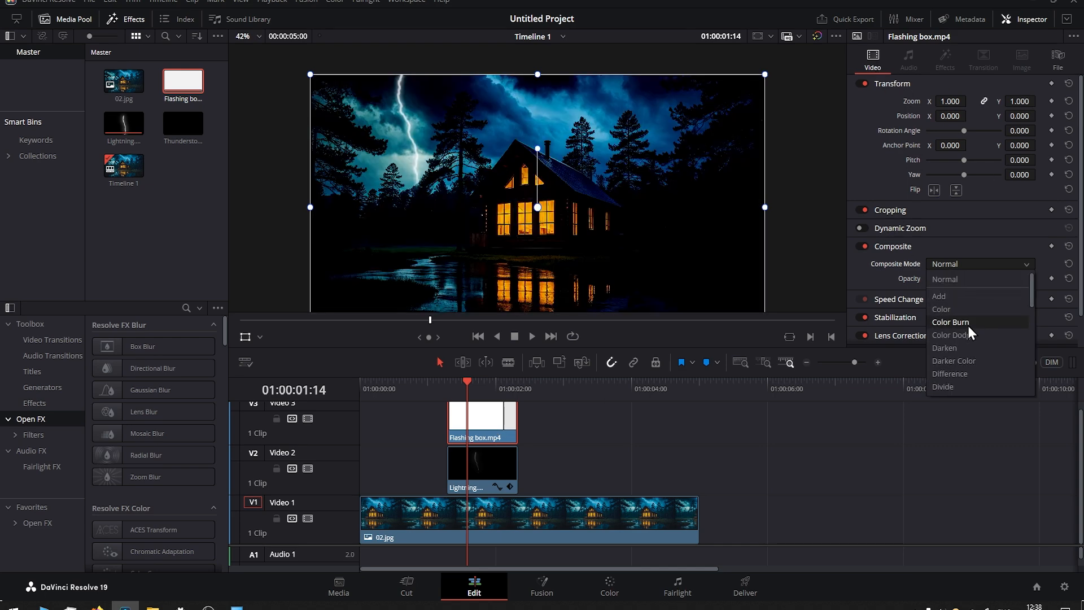
{"action": "left_click", "coordinate": [968, 263]}
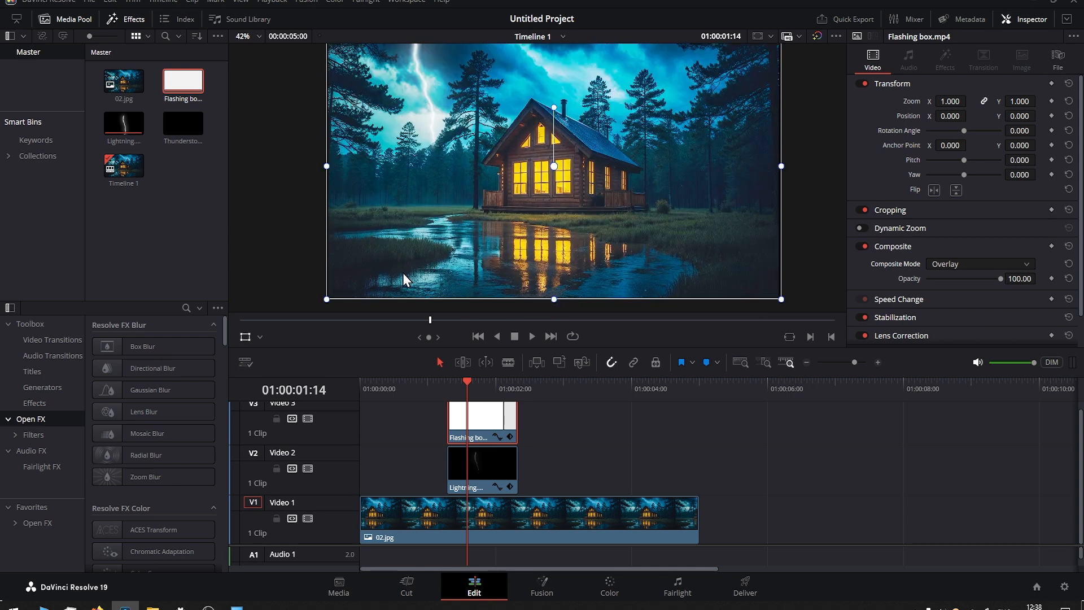
{"action": "mouse_move", "coordinate": [442, 123]}
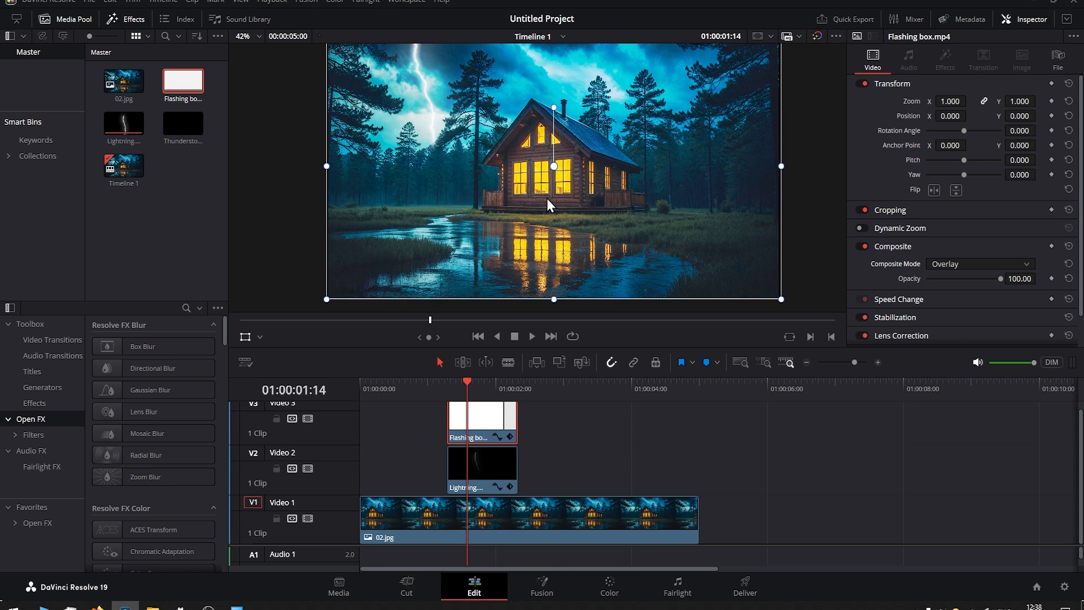
{"action": "mouse_move", "coordinate": [489, 429]}
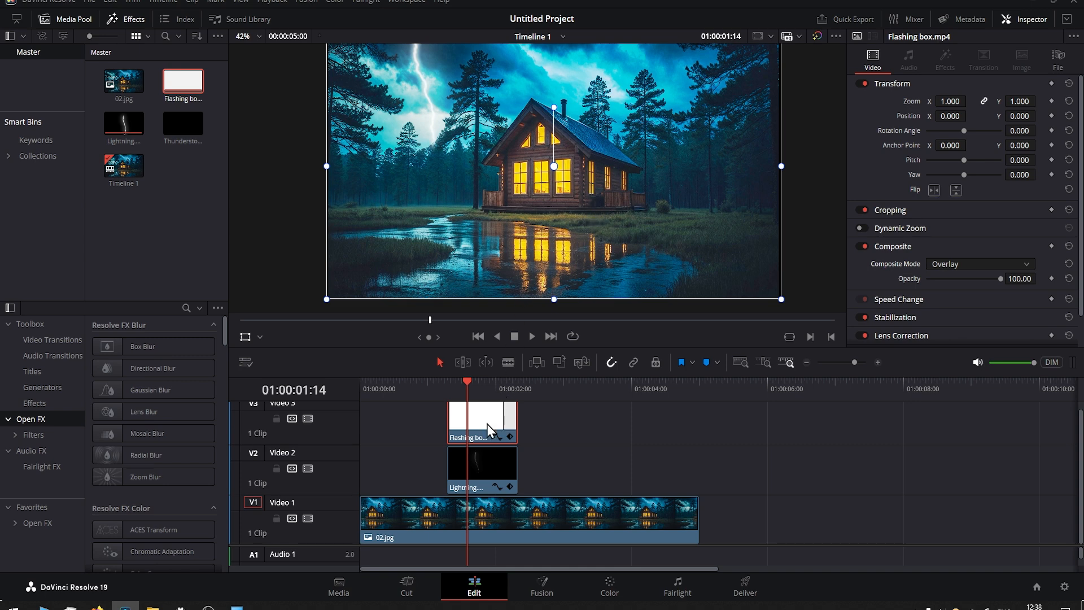
{"action": "left_click", "coordinate": [608, 586]}
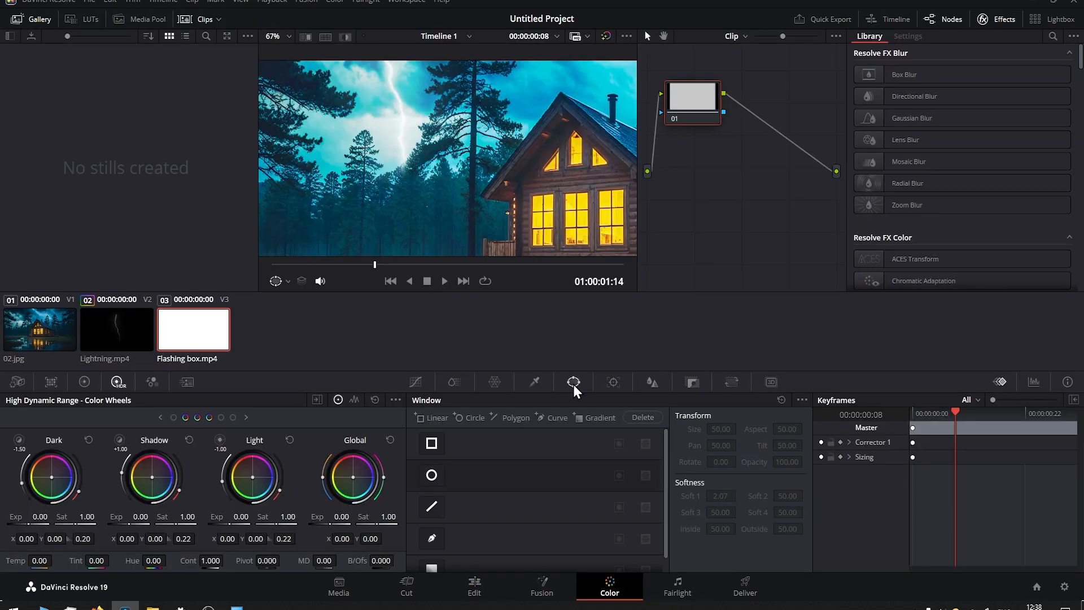
Limit the Flashing box overlay to the pond reflection with a soft Curve window feeding an alpha output
{"action": "left_click", "coordinate": [430, 537]}
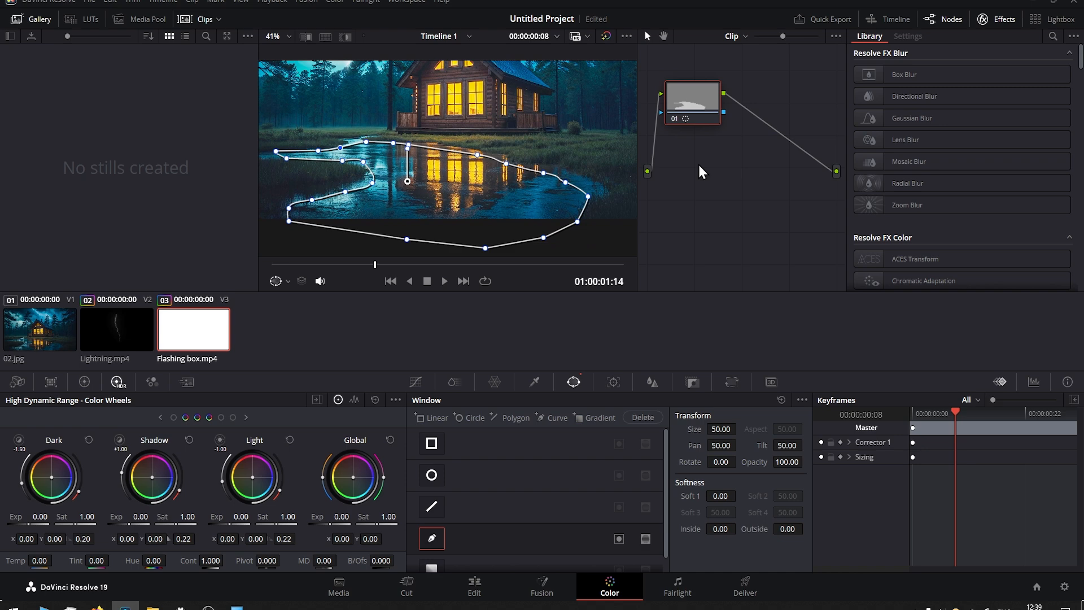
{"action": "right_click", "coordinate": [700, 172]}
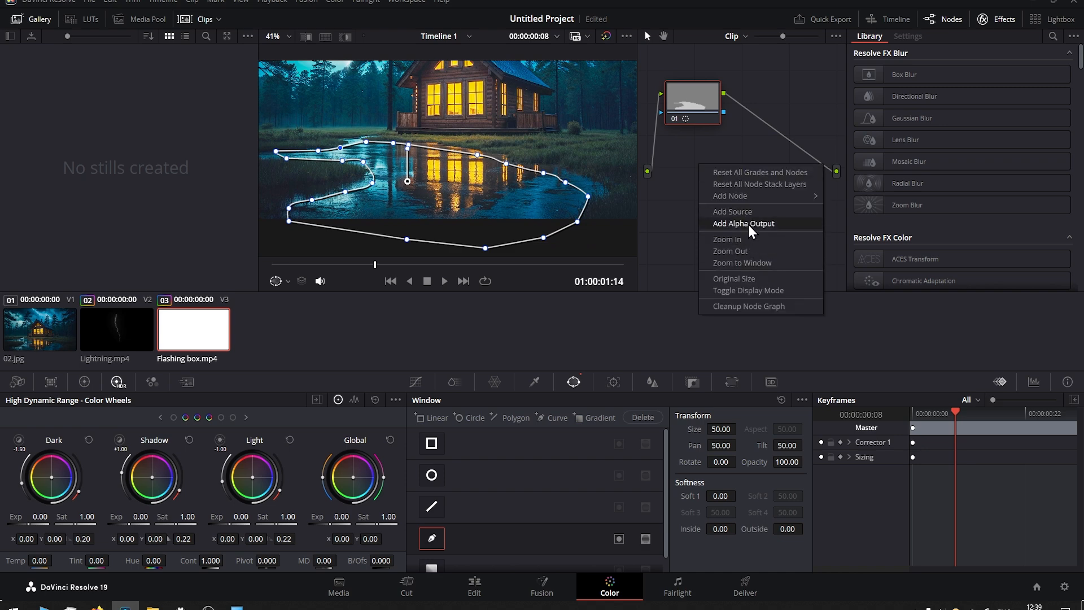
{"action": "left_click", "coordinate": [744, 224]}
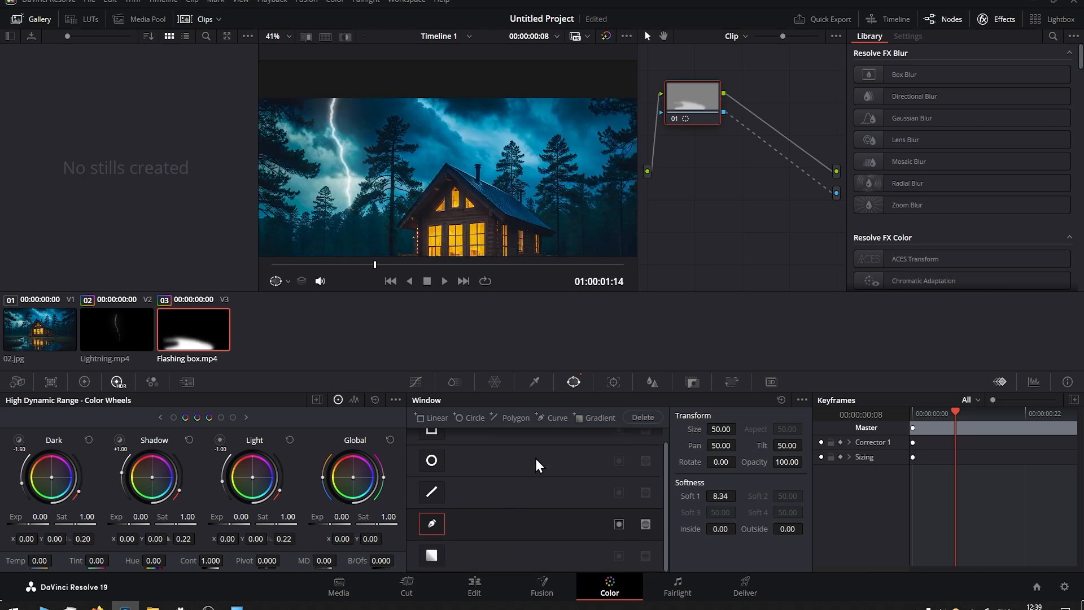
{"action": "mouse_move", "coordinate": [557, 417]}
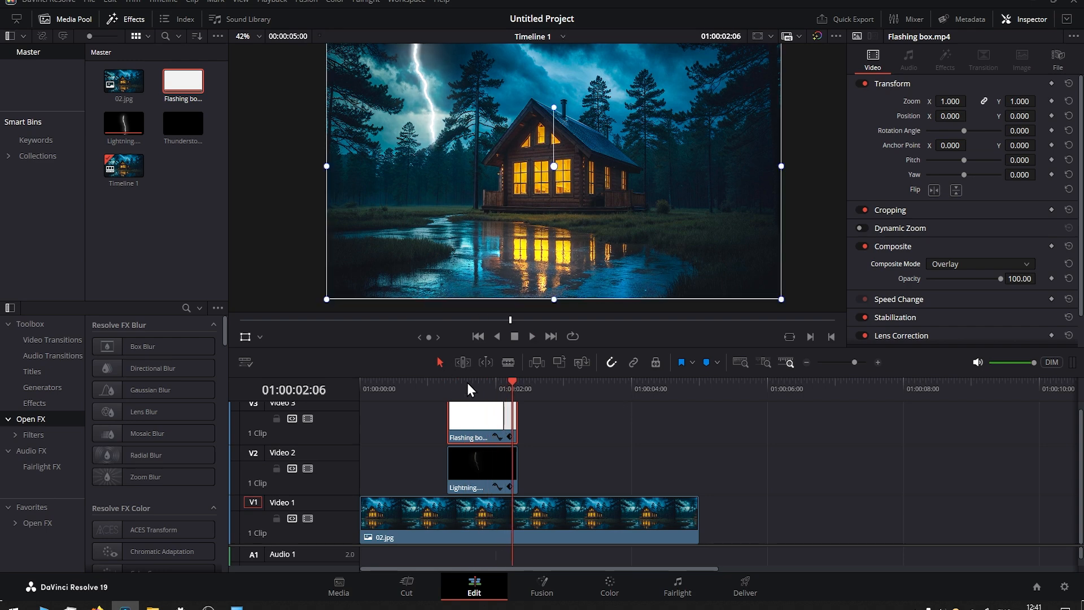
Duplicate the Flashing box clip up onto a new V4 track at the flash
{"action": "left_click", "coordinate": [530, 337]}
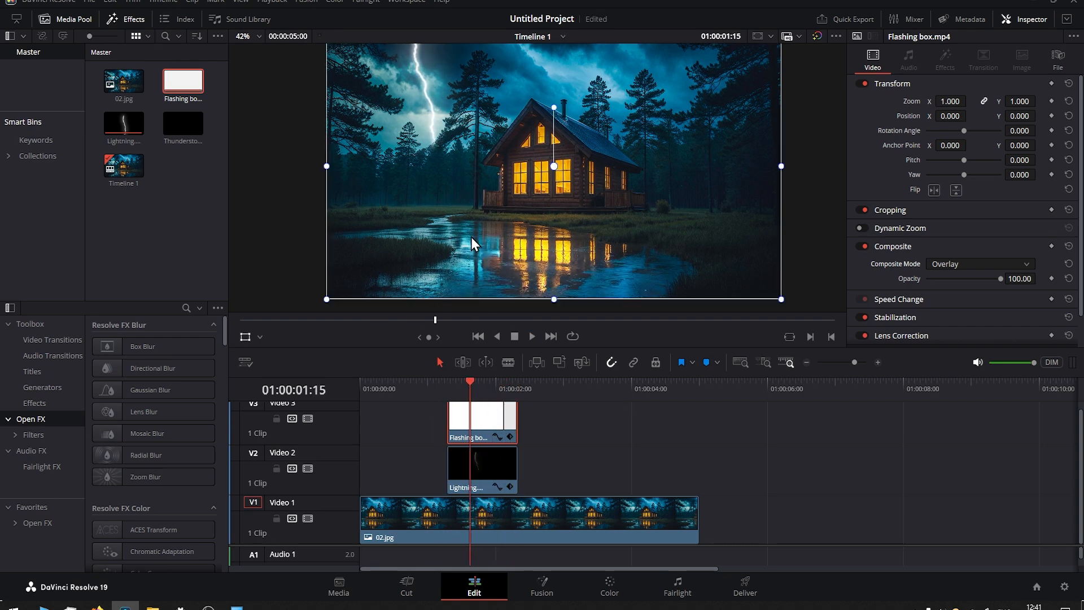
{"action": "left_click", "coordinate": [430, 394]}
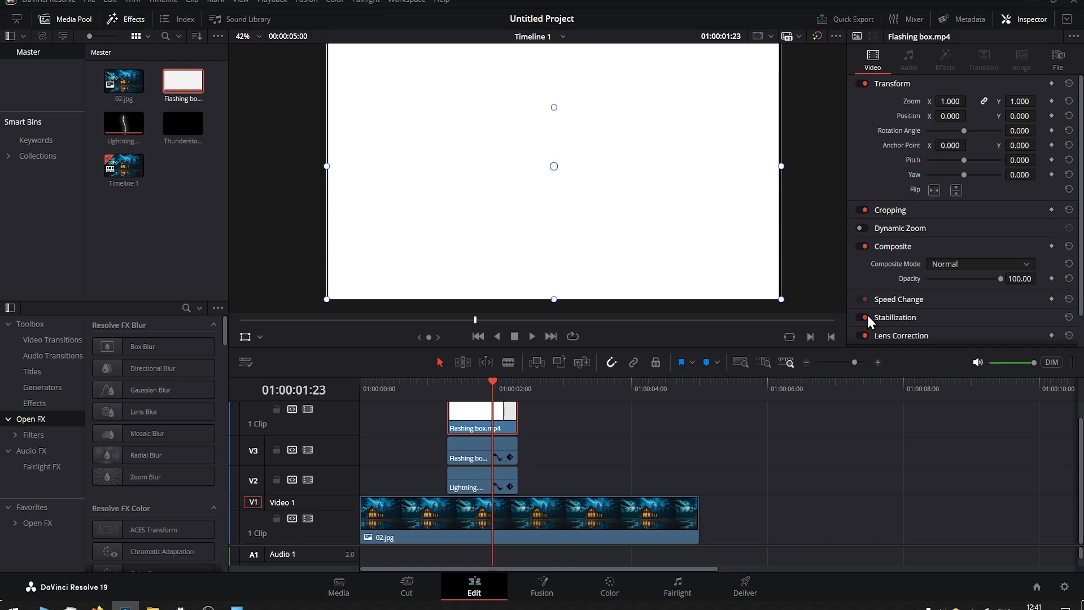
Set the V4 Flashing box copy to Overlay composite mode and bring it to the Color page
{"action": "left_click", "coordinate": [978, 263]}
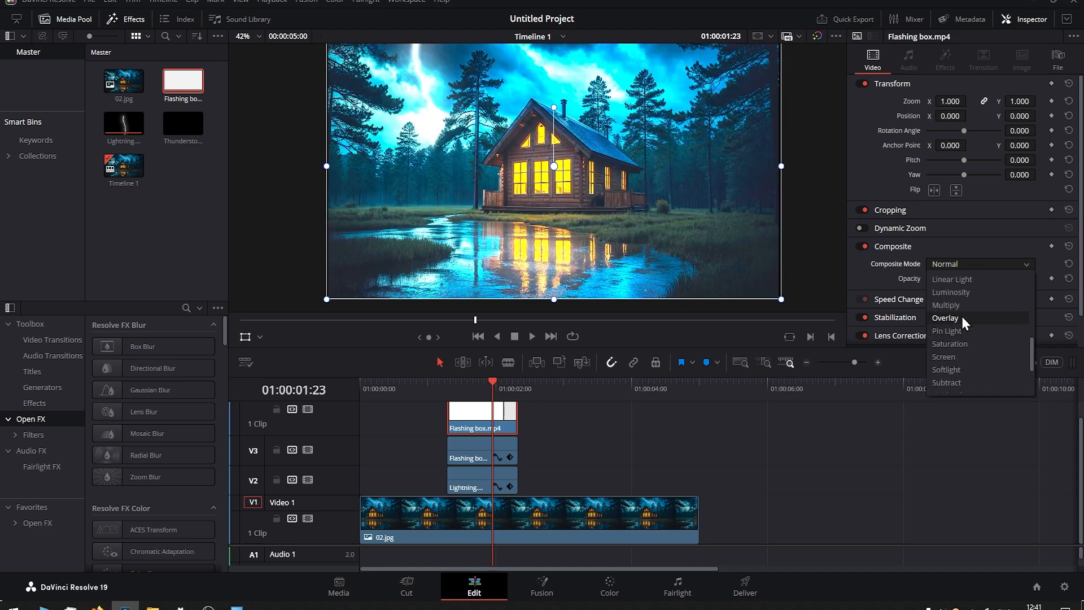
{"action": "left_click", "coordinate": [945, 317]}
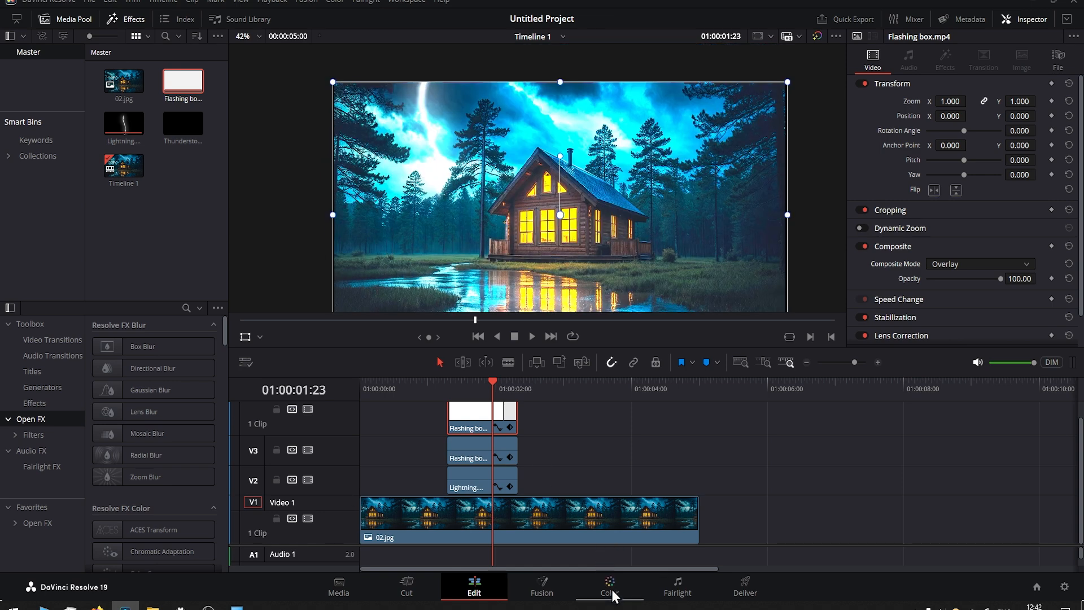
{"action": "left_click", "coordinate": [609, 586]}
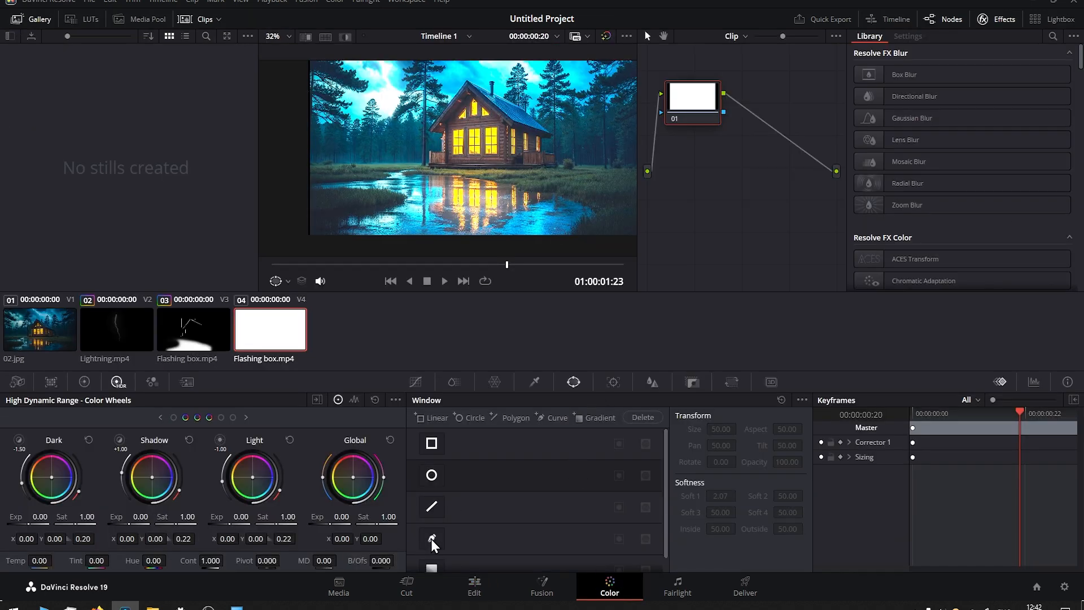
Mask the top copy to the stormy sky around the lightning with a feathered Curve window
{"action": "left_click", "coordinate": [430, 540]}
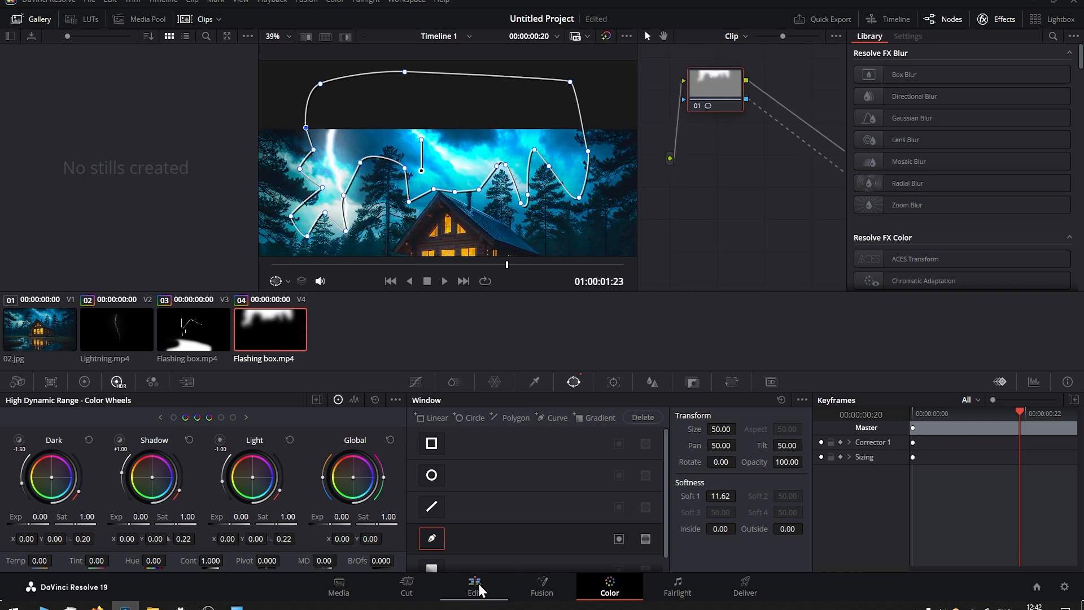
{"action": "left_click", "coordinate": [474, 587]}
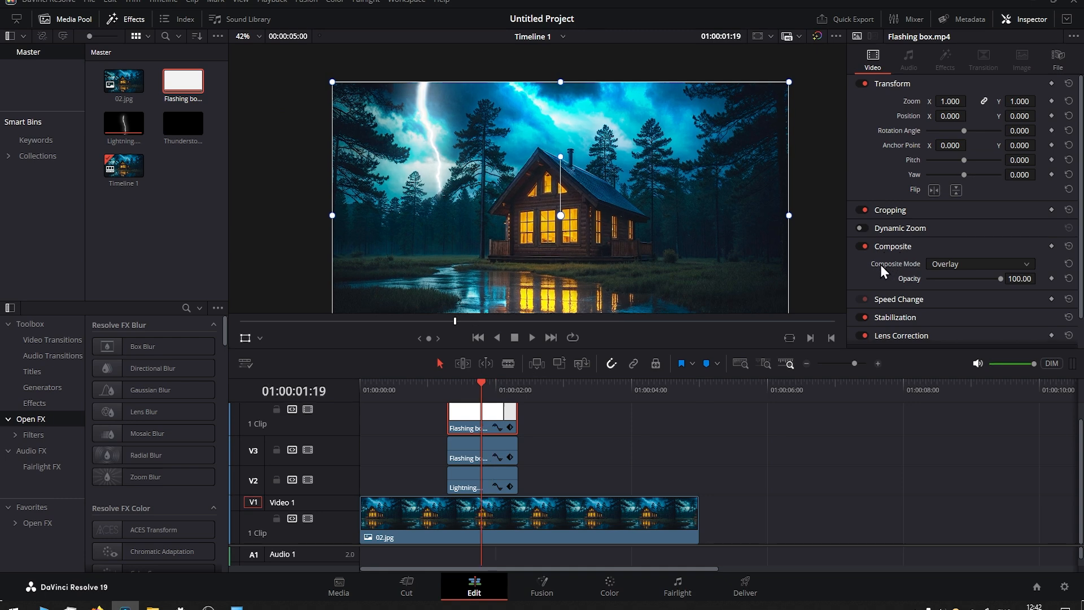
Lower the sky overlay's opacity to 35.88 and play back the storm flash from just before it
{"action": "left_click_drag", "start_coordinate": [999, 277], "coordinate": [965, 278]}
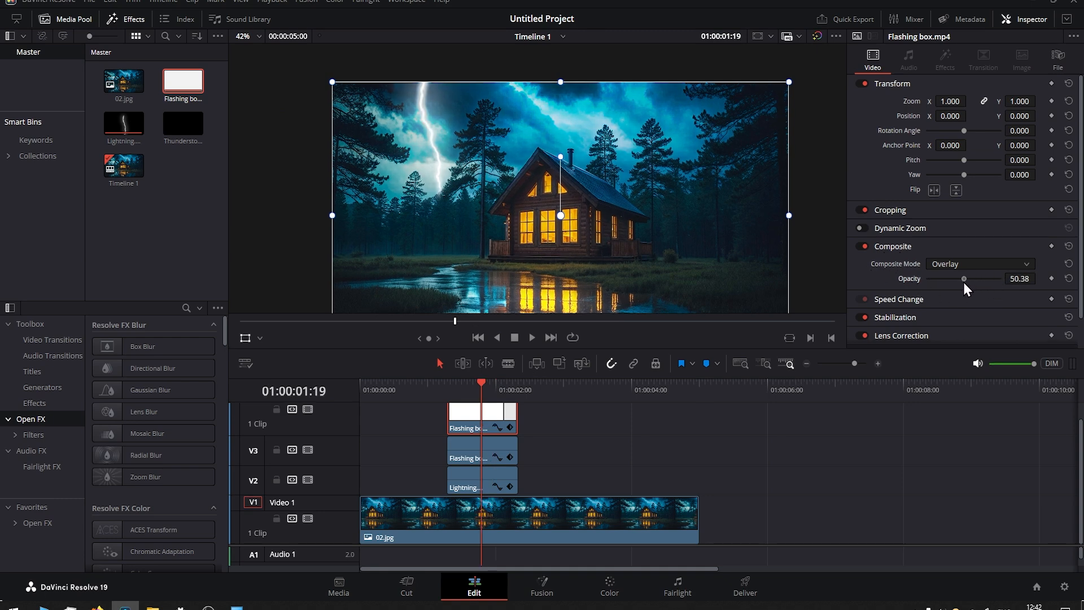
{"action": "left_click_drag", "start_coordinate": [964, 277], "coordinate": [953, 277]}
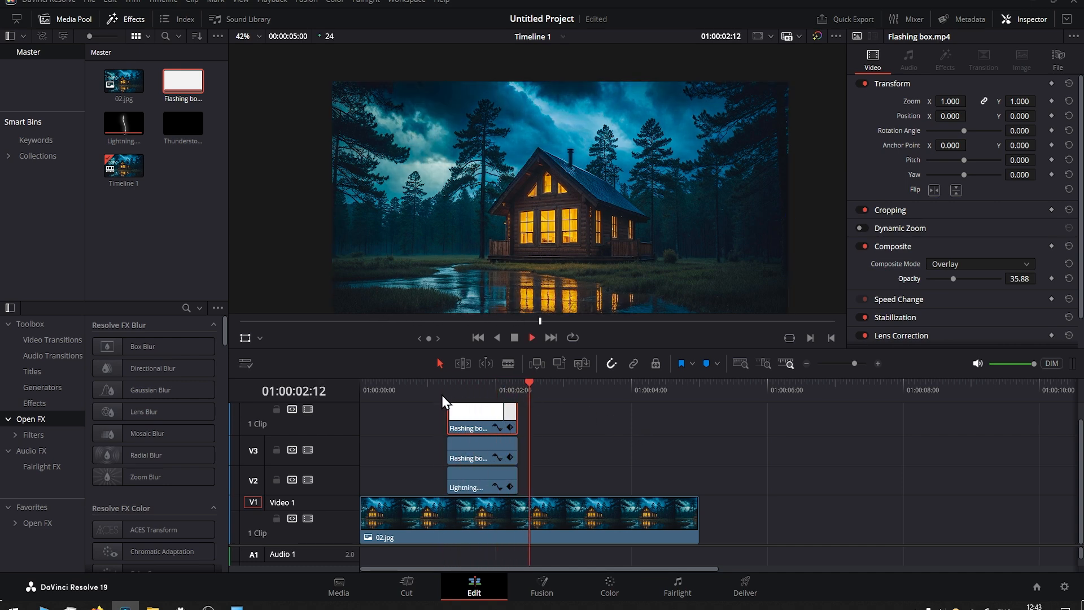
{"action": "left_click", "coordinate": [439, 384]}
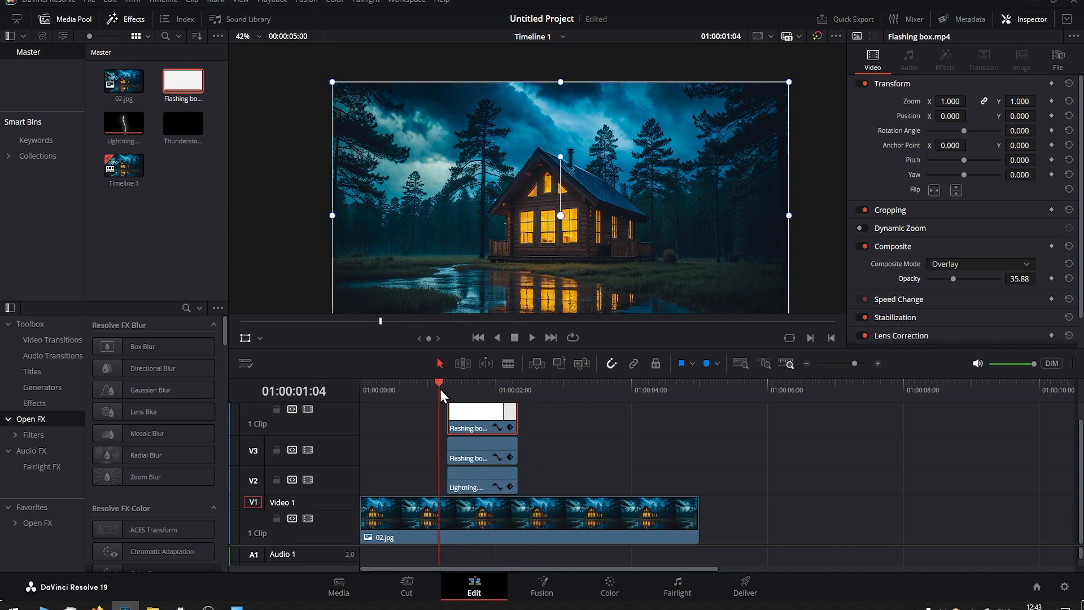
{"action": "left_click", "coordinate": [530, 337]}
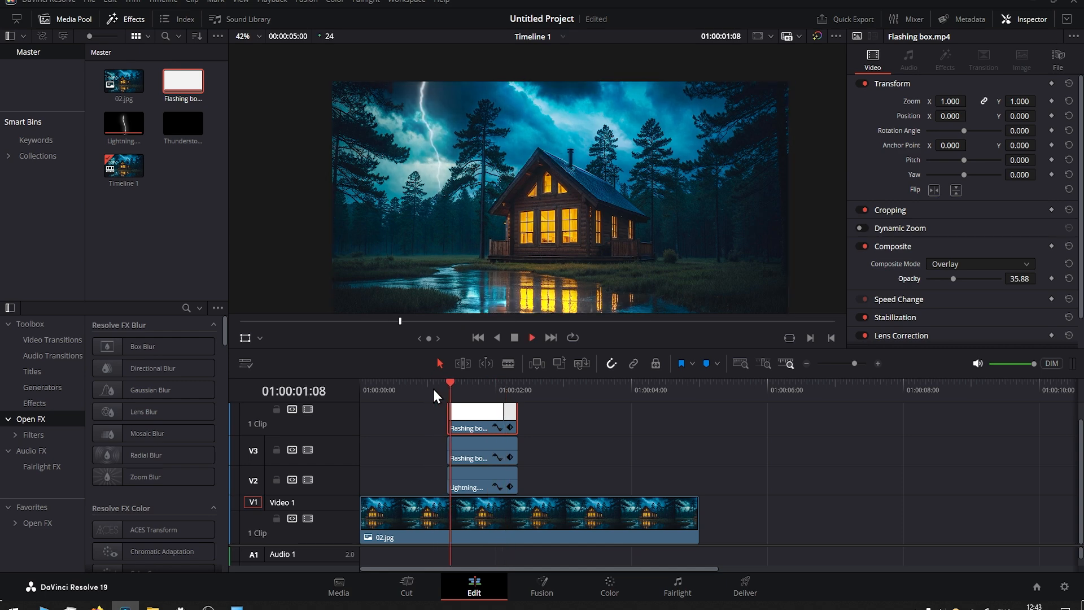